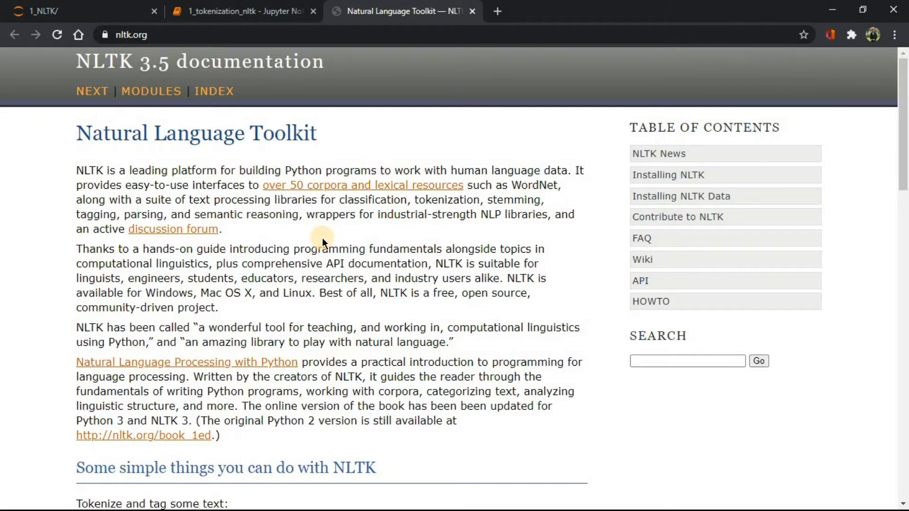
# Review nltk.org's tokenizing, tagging, entity and parse-tree examples, then return to the tokenization notebook.
pyautogui.scroll(-3)
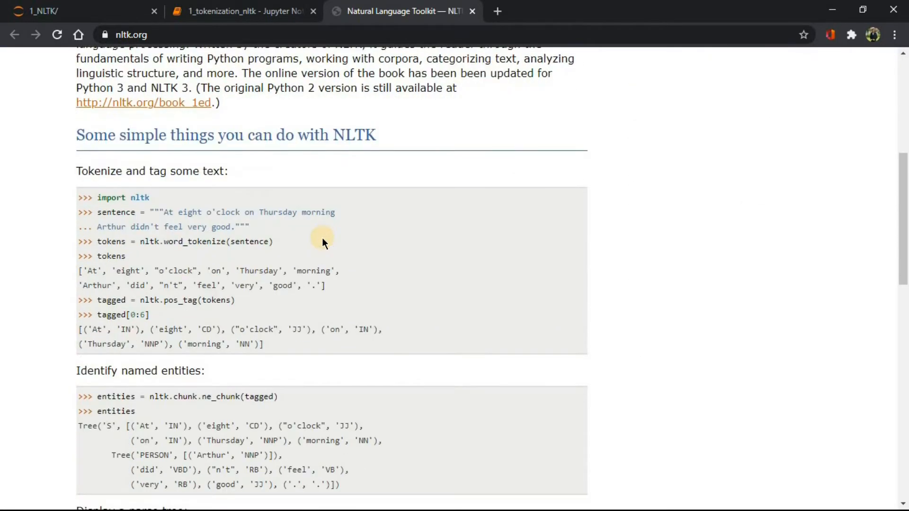
pyautogui.scroll(-3)
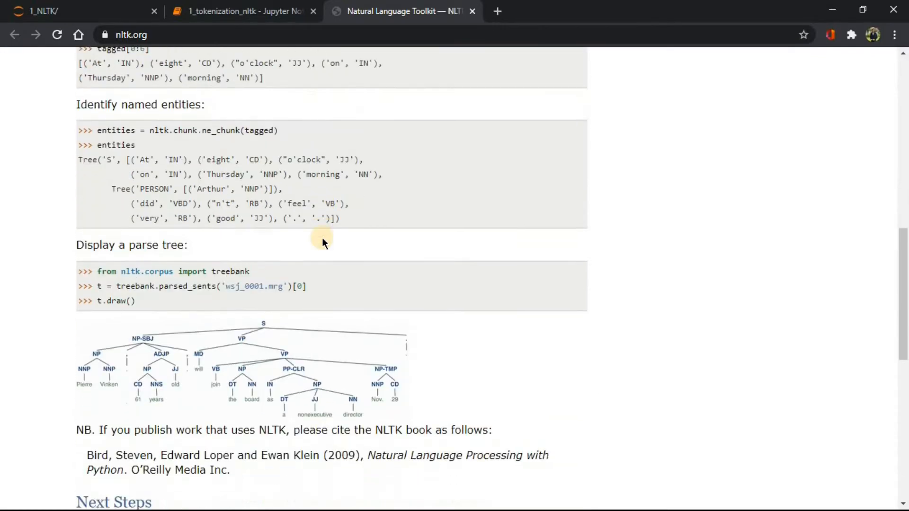
pyautogui.scroll(-3)
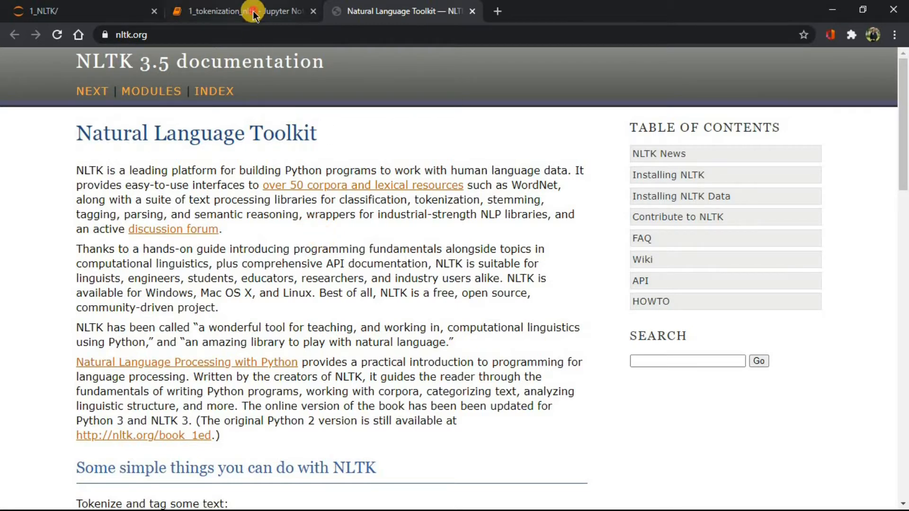
pyautogui.click(237, 11)
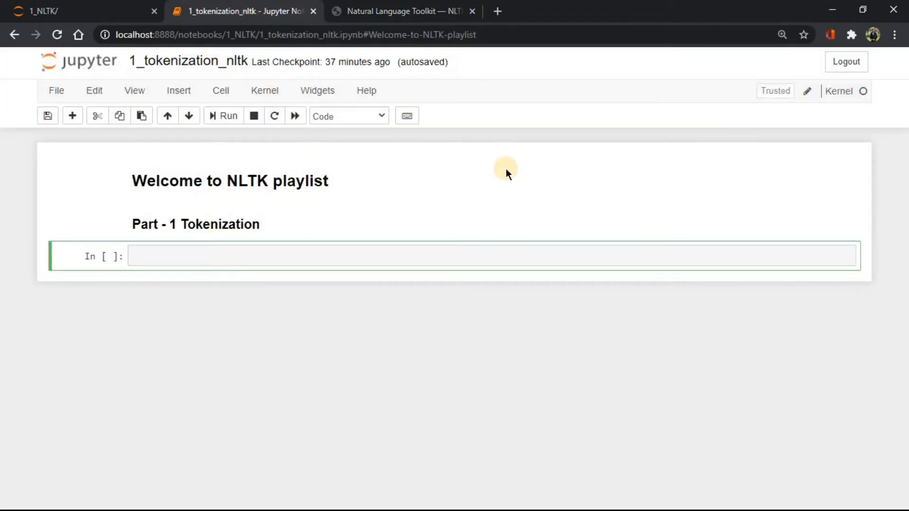
pyautogui.moveTo(313, 148)
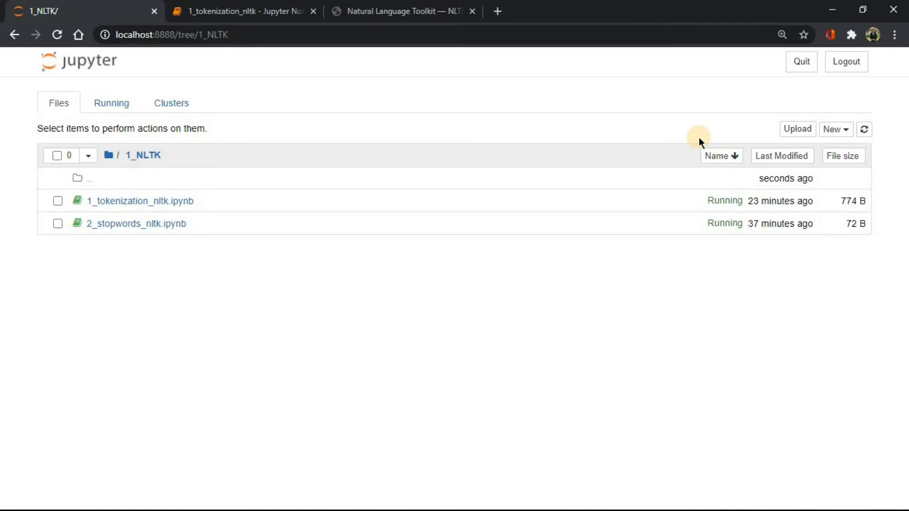
pyautogui.moveTo(835, 129)
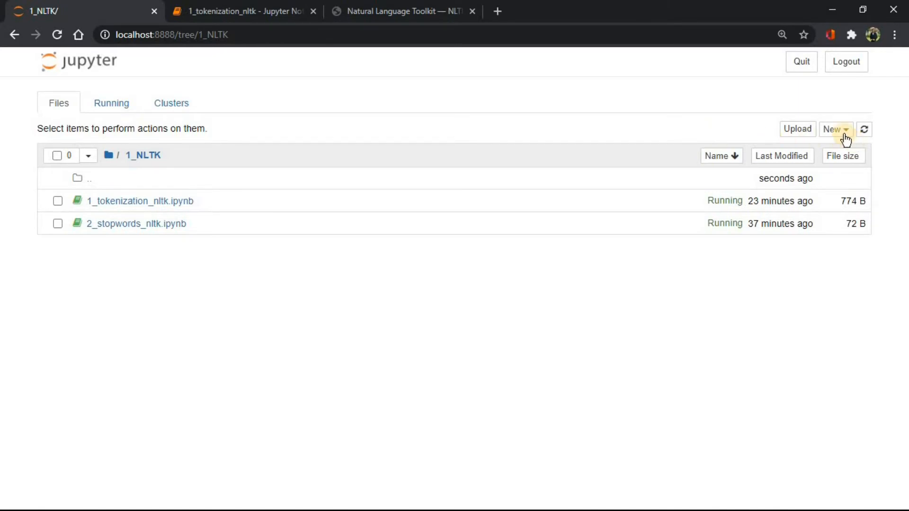
# Show the New menu in the 1_NLTK folder, listing Python 3, Text File, Folder and Terminal.
pyautogui.click(835, 129)
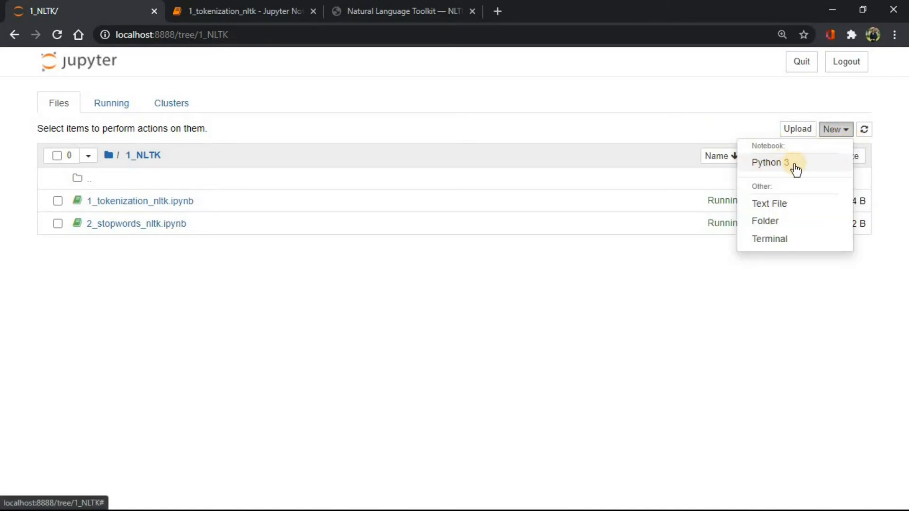